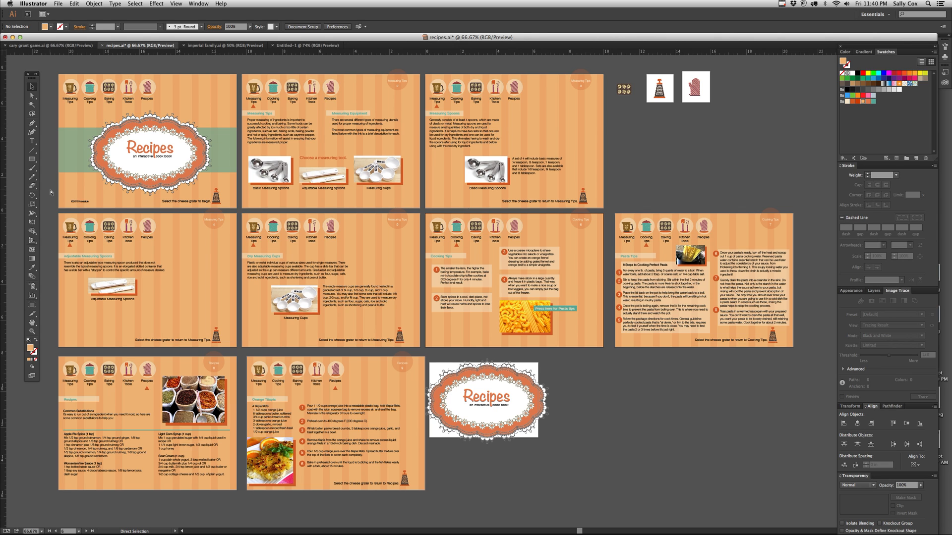
# Create a new document with 7 artboards in a Grid by Row layout with 4 columns.
pyautogui.click(58, 3)
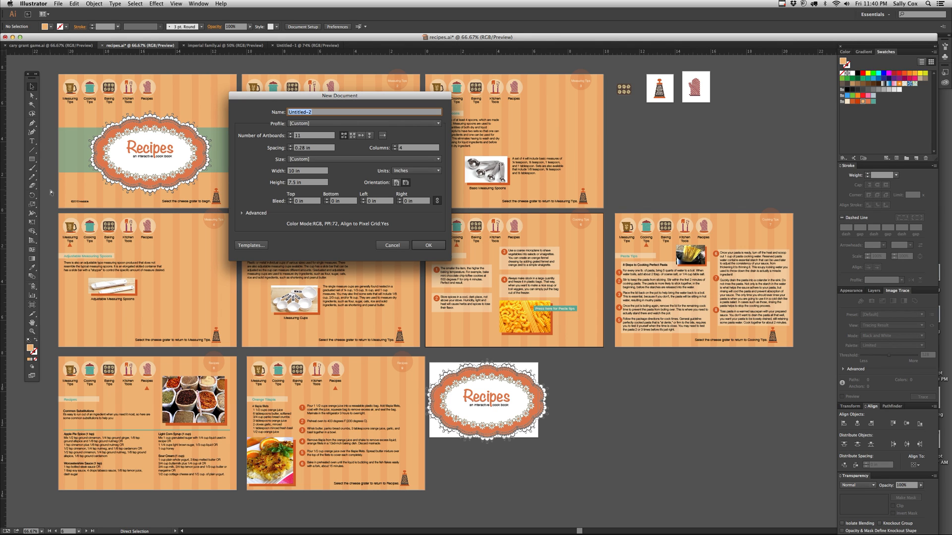
pyautogui.click(313, 135)
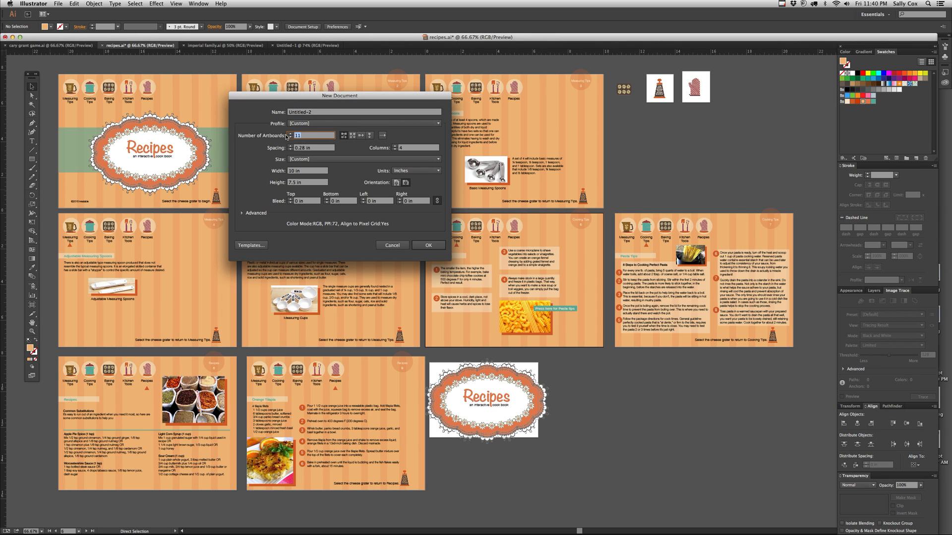
pyautogui.click(292, 136)
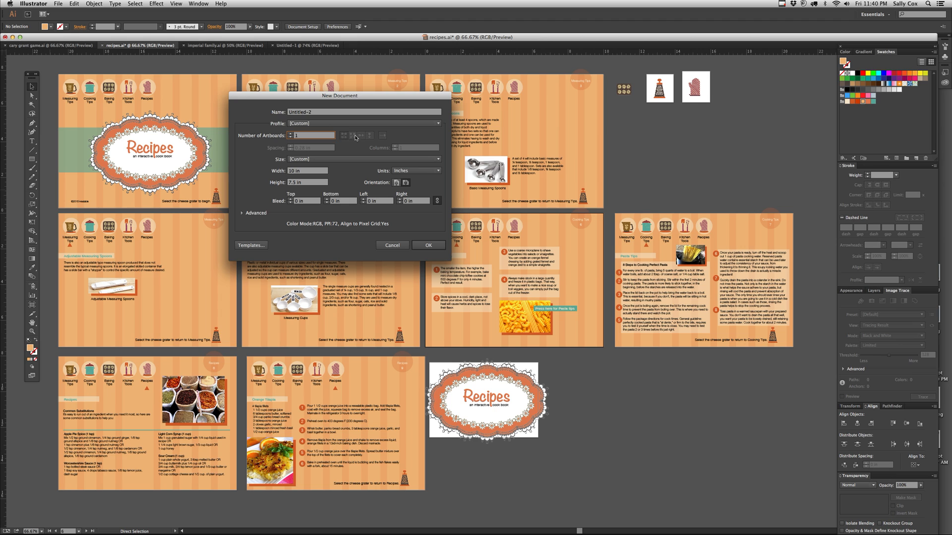
pyautogui.moveTo(286, 137)
pyautogui.write('2')
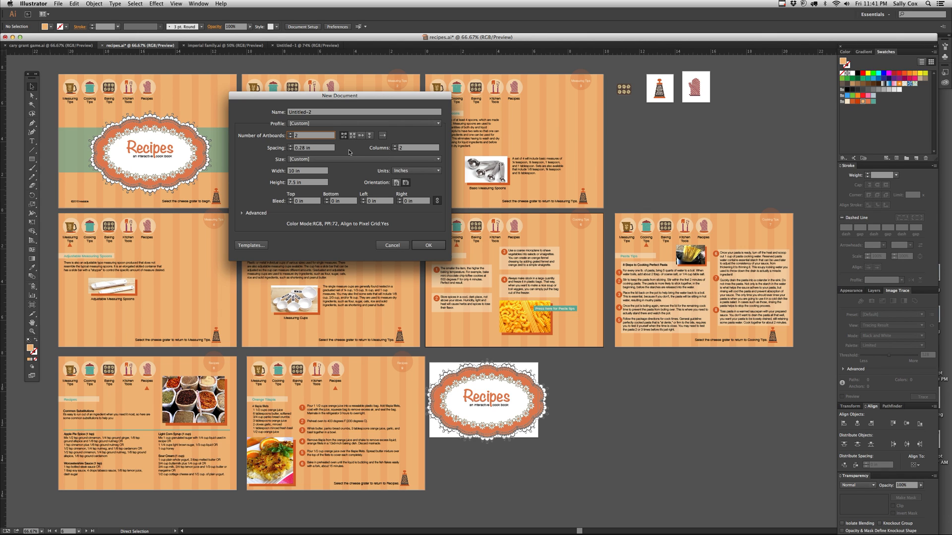
pyautogui.moveTo(343, 135)
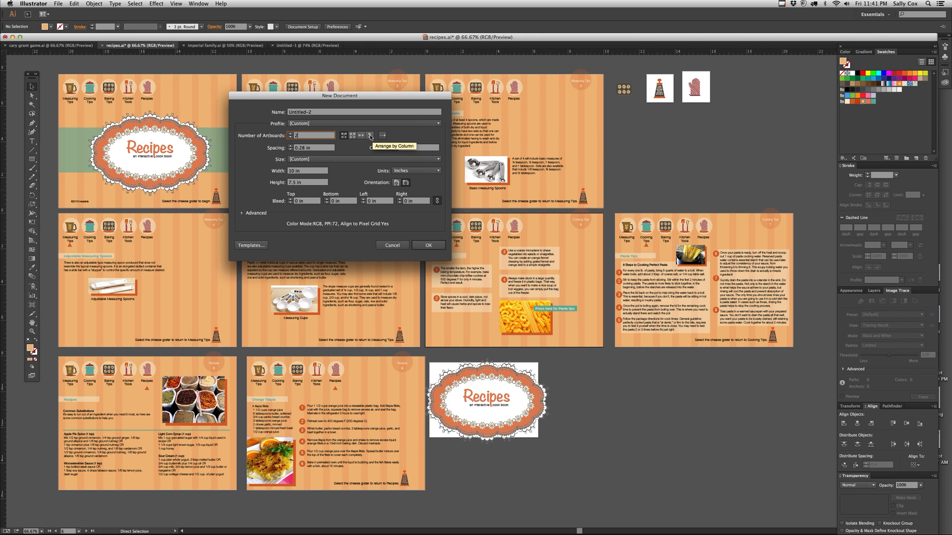
pyautogui.click(371, 135)
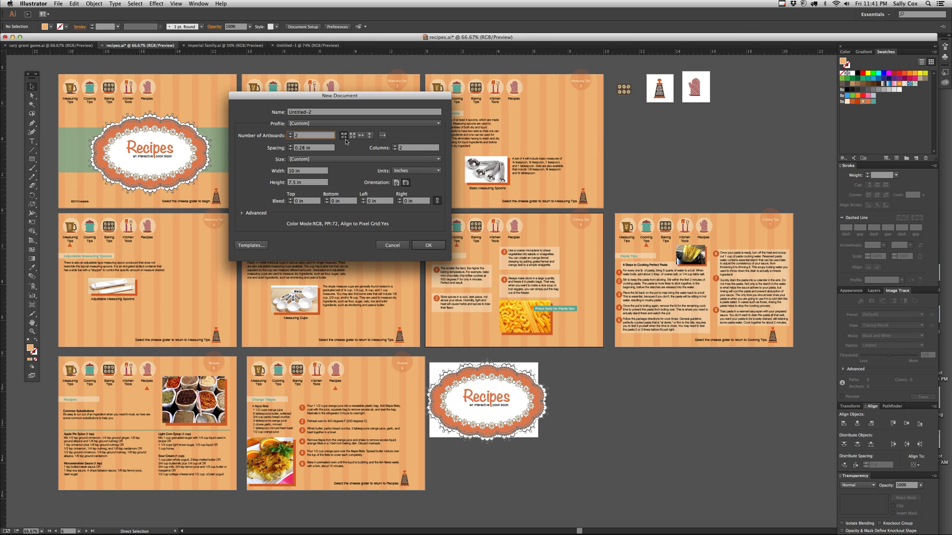
pyautogui.moveTo(351, 135)
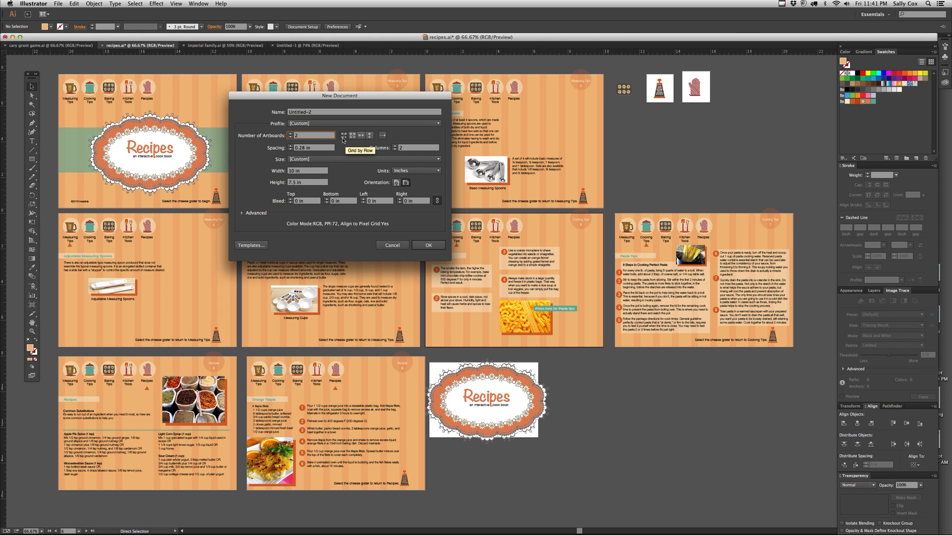
pyautogui.moveTo(400, 149)
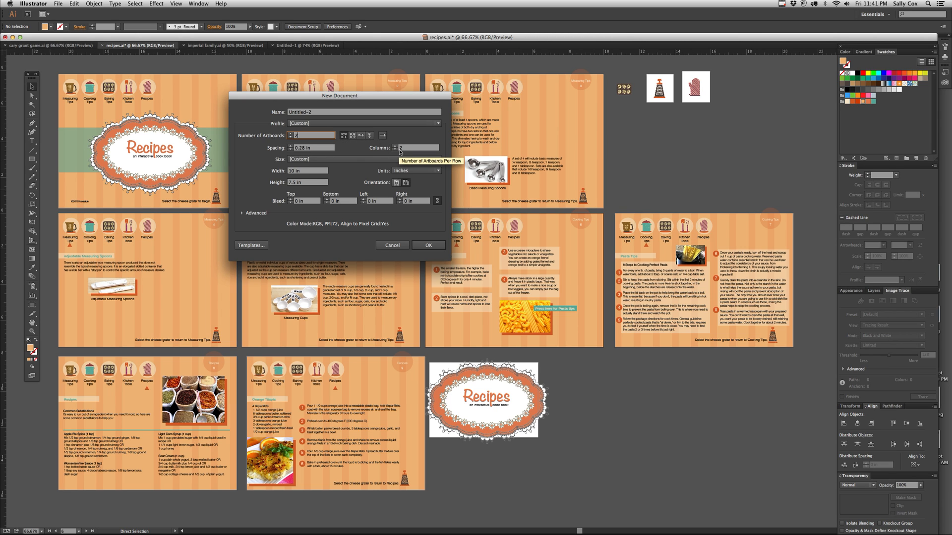
pyautogui.click(415, 148)
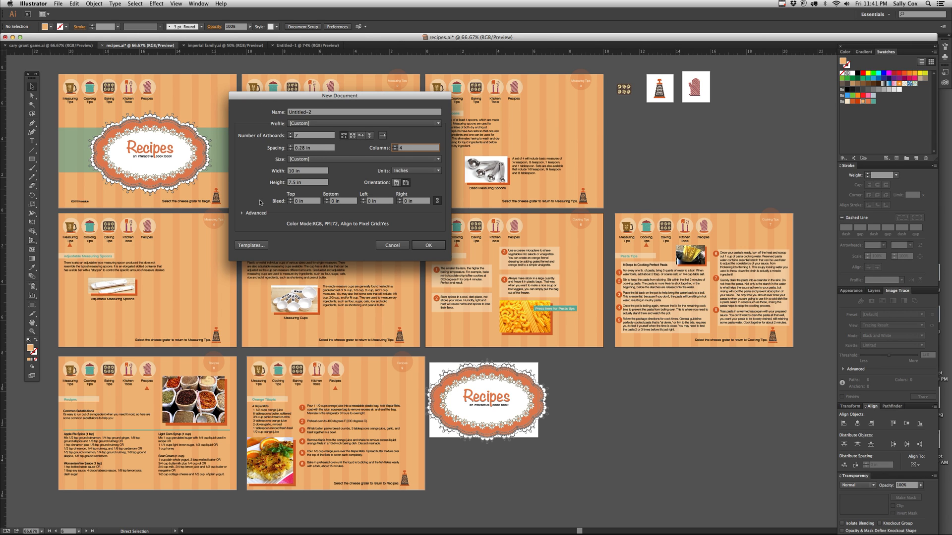
pyautogui.click(392, 245)
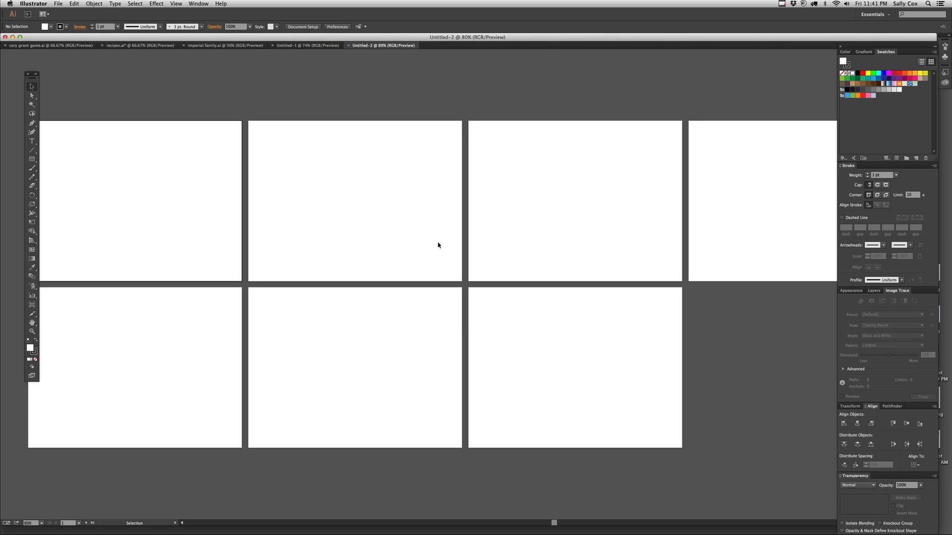
pyautogui.moveTo(125, 46)
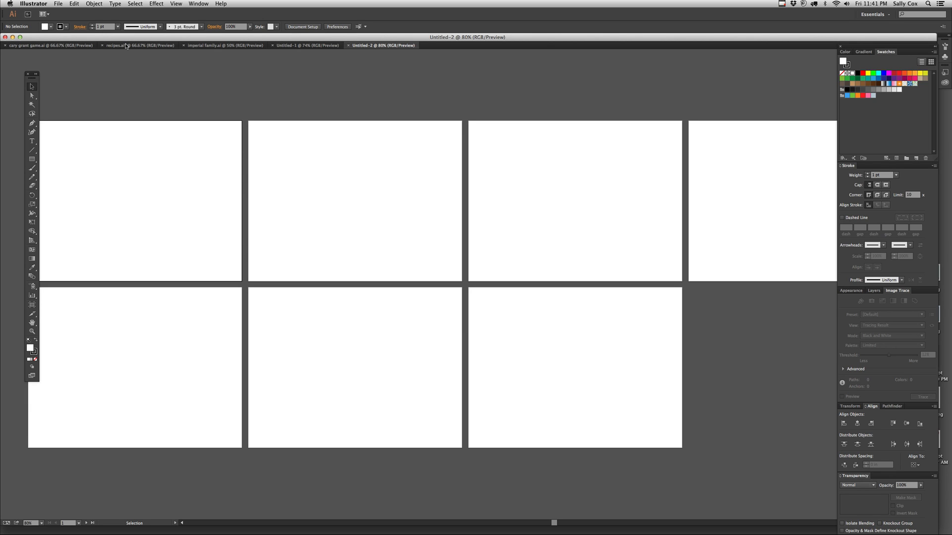
# Switch from the blank Untitled-2 document back to the recipes.ai booklet.
pyautogui.click(121, 46)
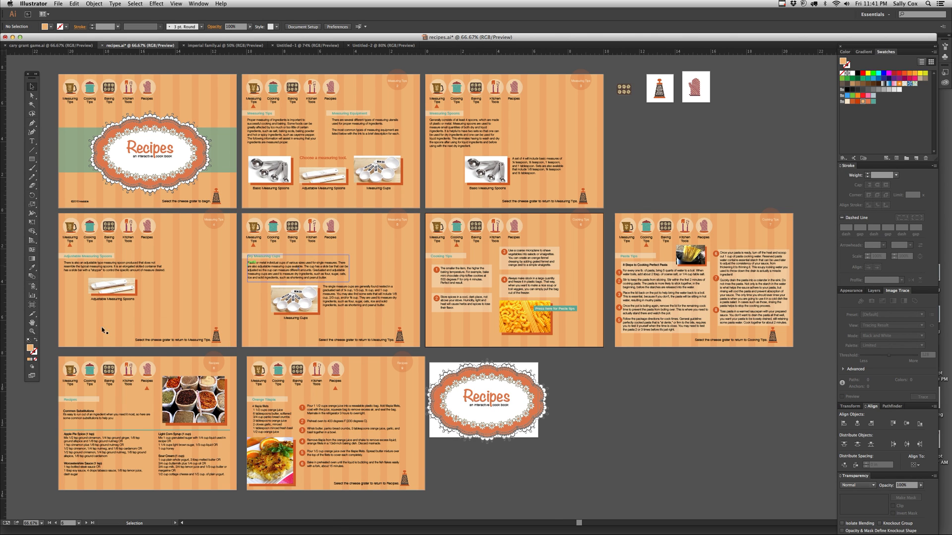
pyautogui.moveTo(31, 305)
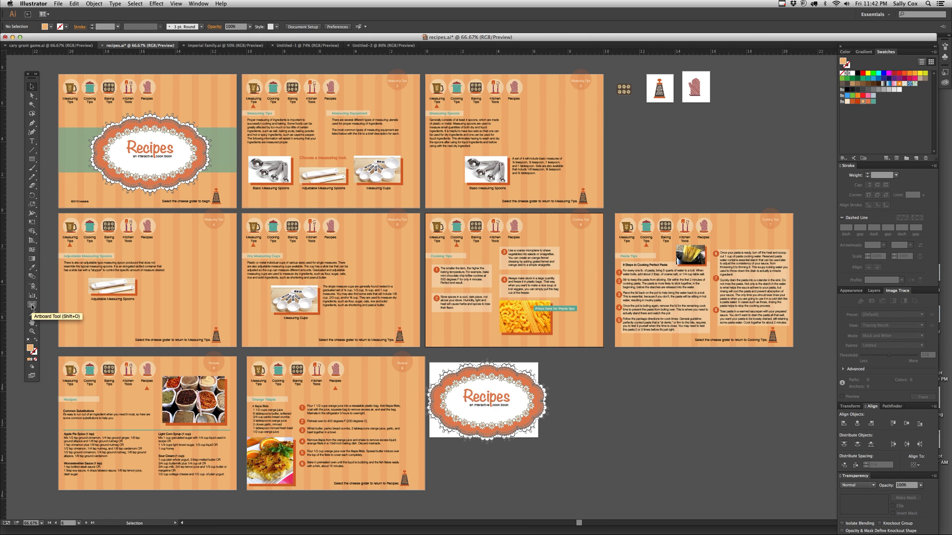
# With the Artboard tool, add a small thirteenth artboard beside the icon artboards.
pyautogui.click(33, 305)
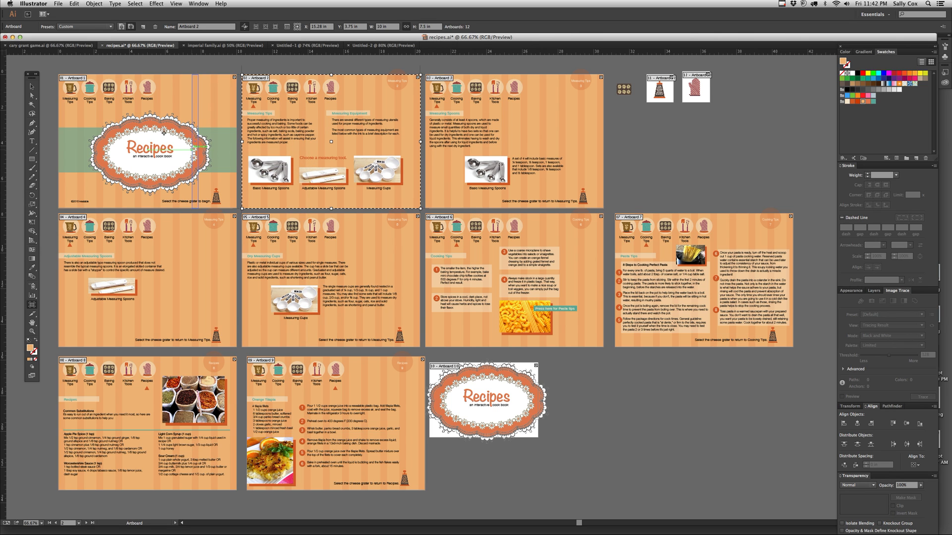
pyautogui.click(146, 140)
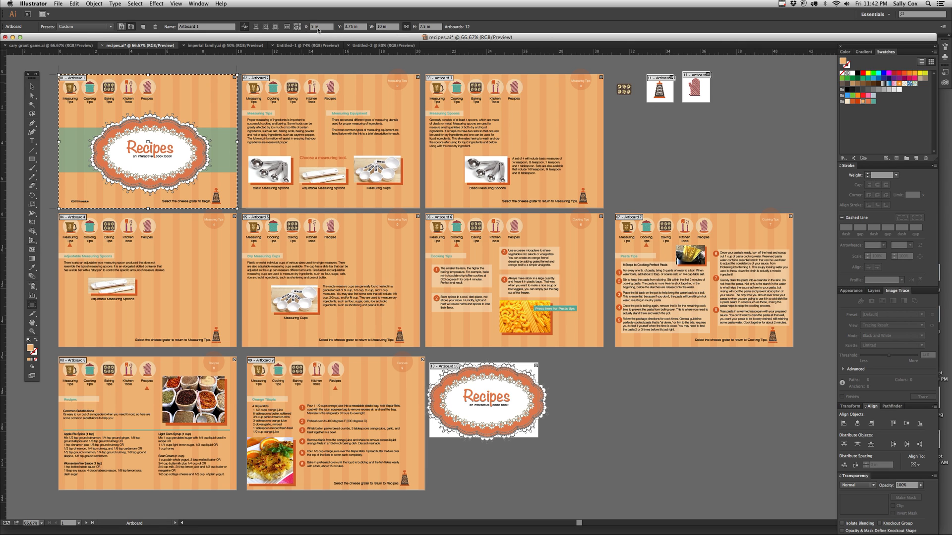
pyautogui.moveTo(362, 32)
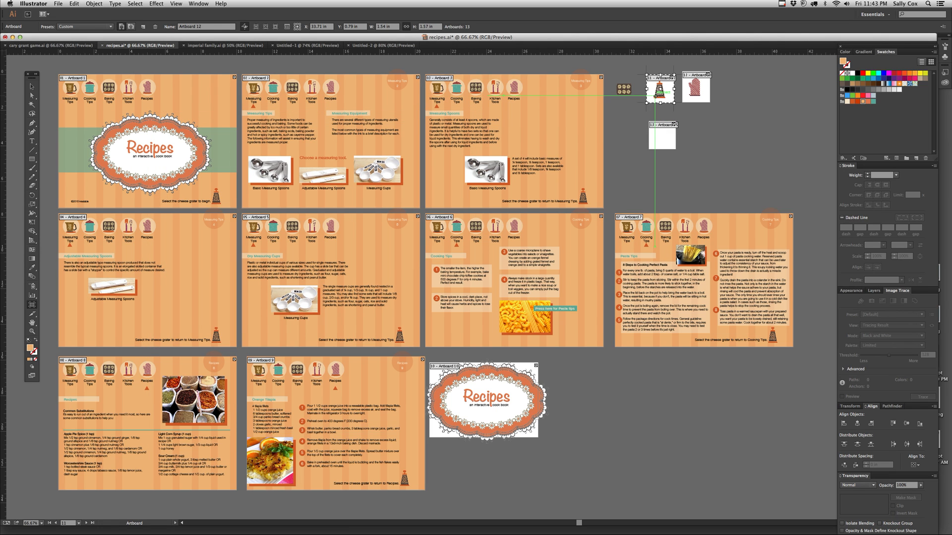
pyautogui.click(696, 89)
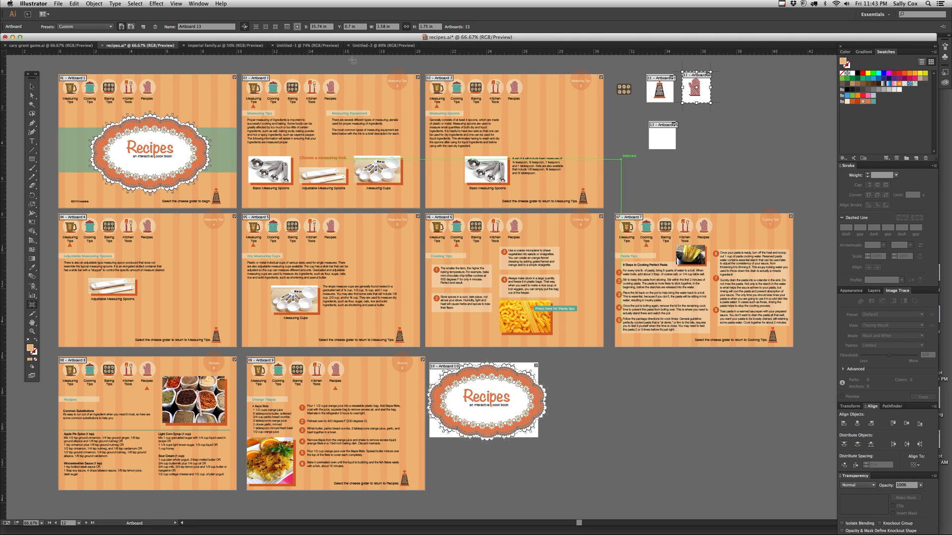
pyautogui.click(197, 3)
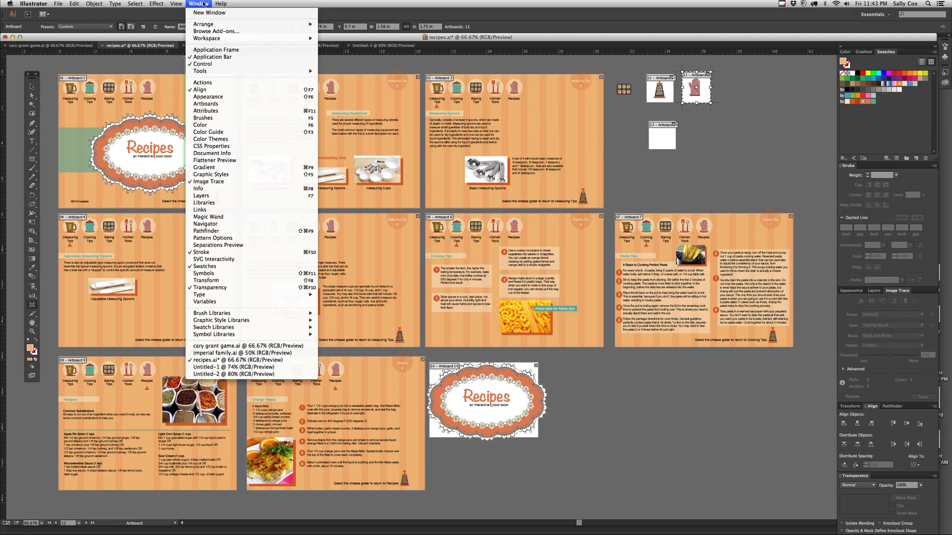
pyautogui.moveTo(207, 103)
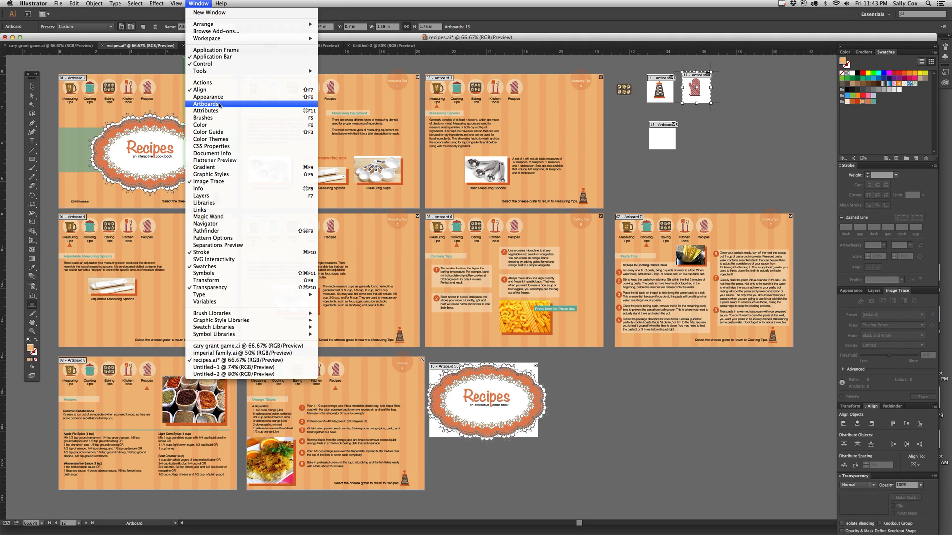
# Show the Artboards panel and step through Artboards 3, 4 and 5.
pyautogui.click(207, 103)
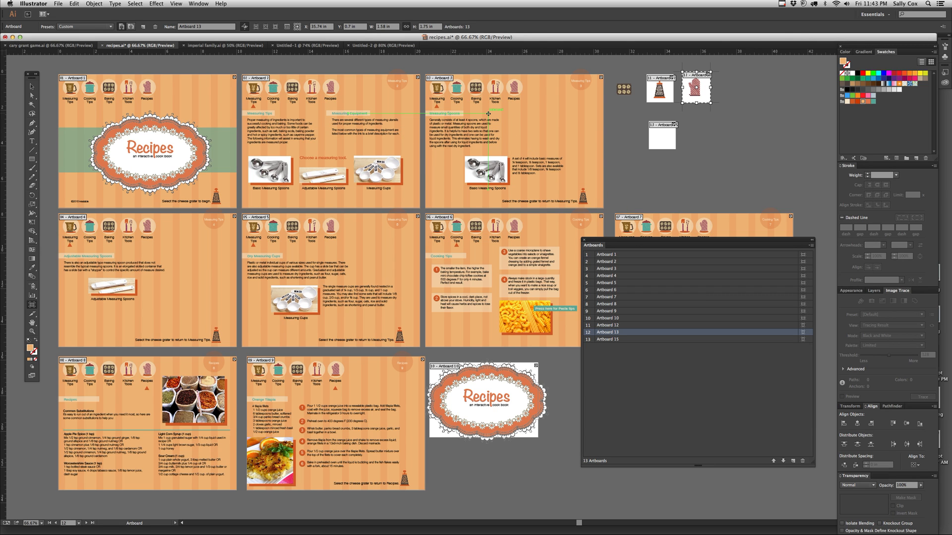
pyautogui.click(619, 268)
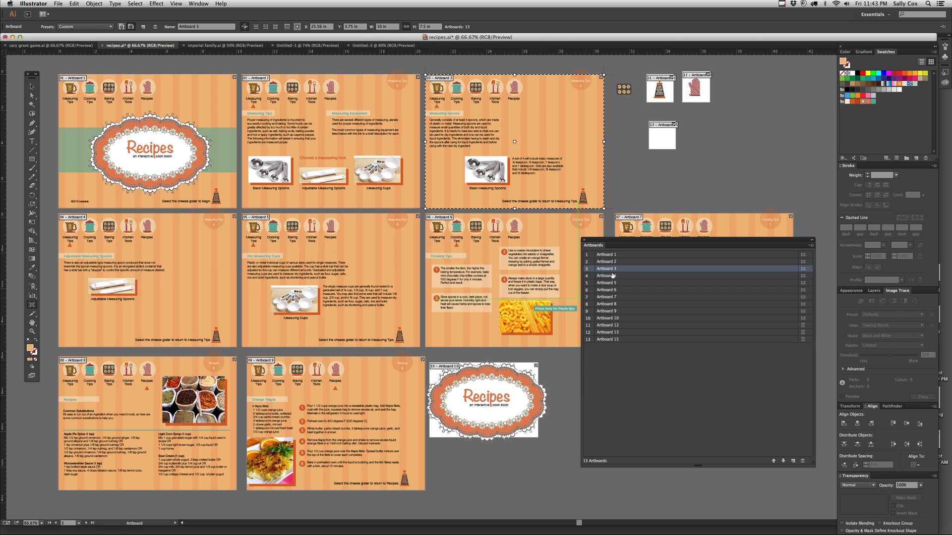
pyautogui.click(613, 275)
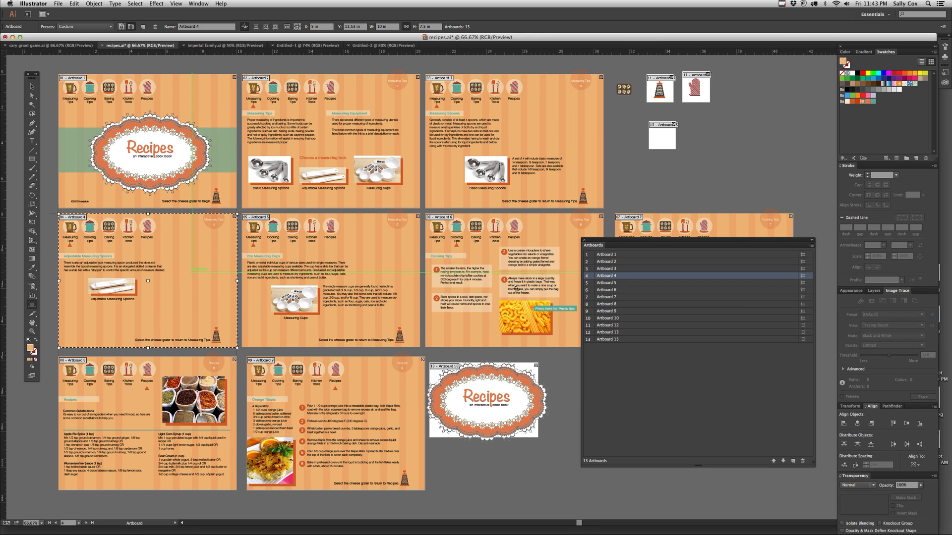
pyautogui.moveTo(611, 278)
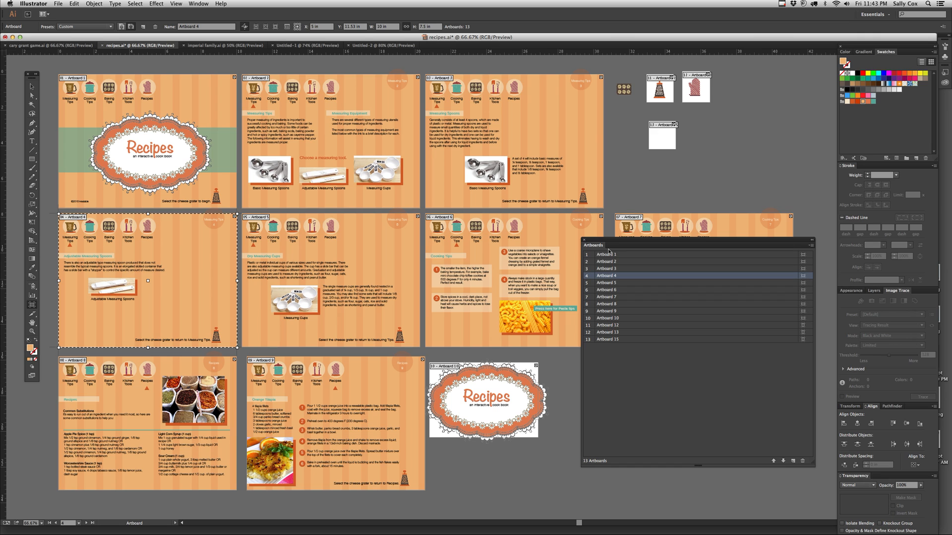
pyautogui.moveTo(689, 426)
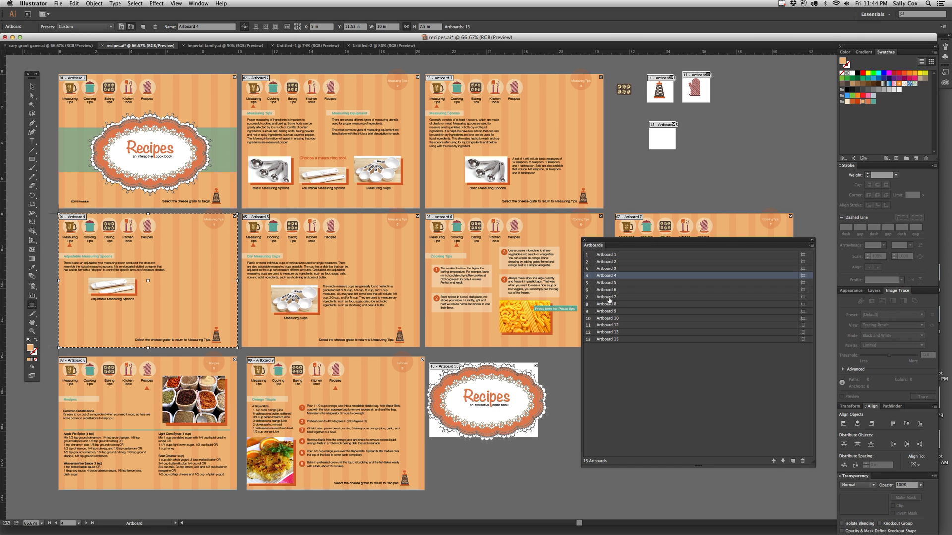
pyautogui.click(607, 282)
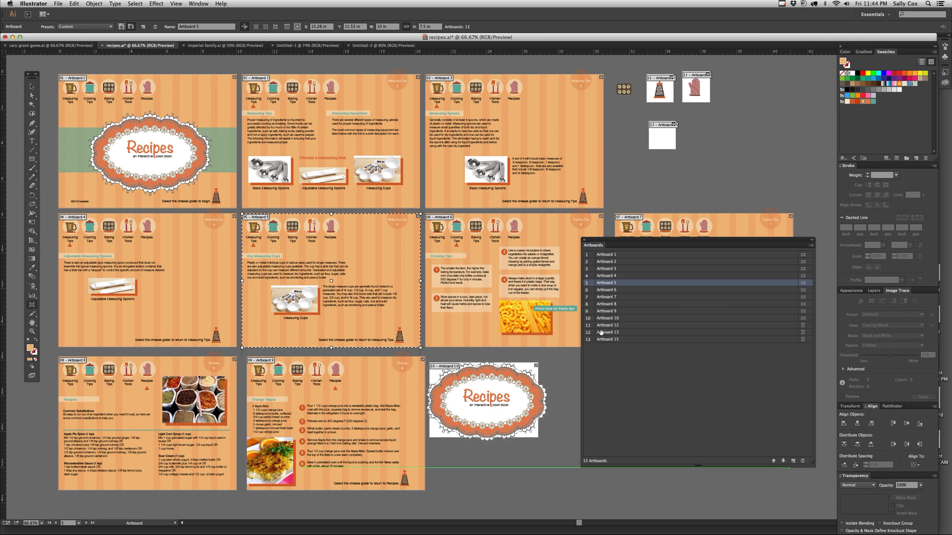
pyautogui.click(811, 241)
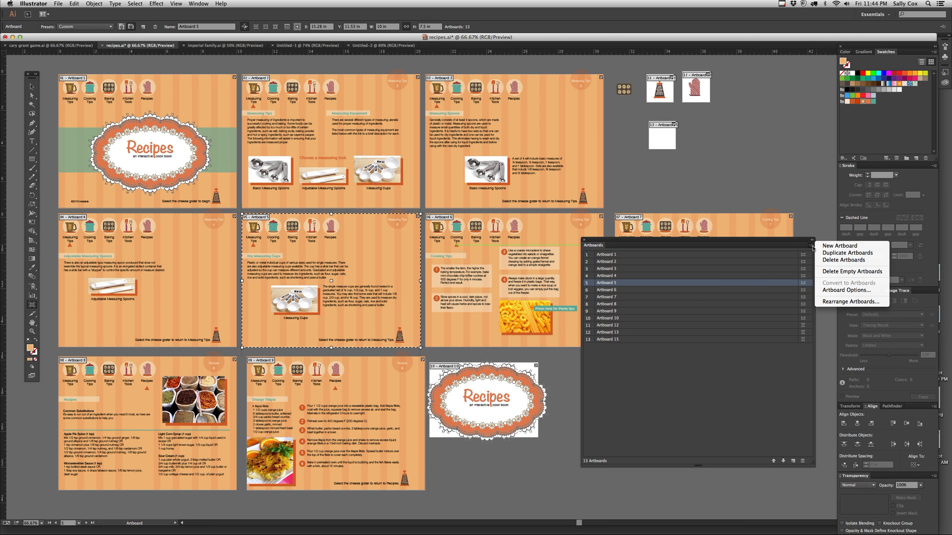
pyautogui.moveTo(646, 334)
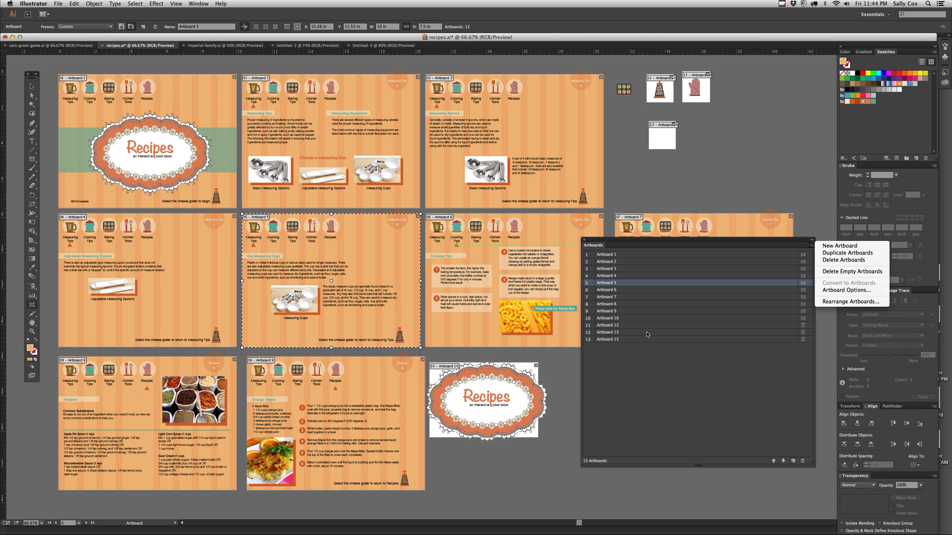
pyautogui.moveTo(645, 373)
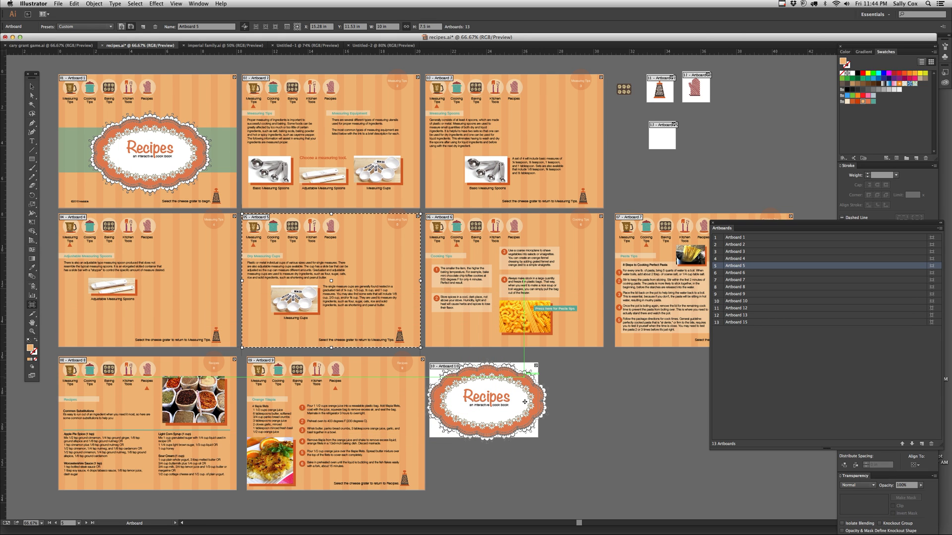
# Select Artboard 10 and drag its right edge outward around the Recipes cover emblem.
pyautogui.click(734, 300)
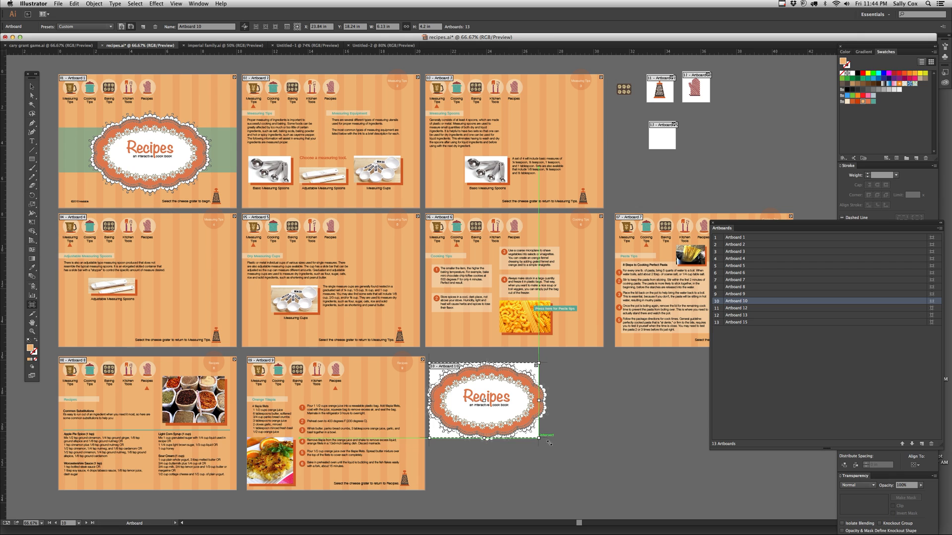
pyautogui.moveTo(486, 403); pyautogui.dragTo(497, 403)
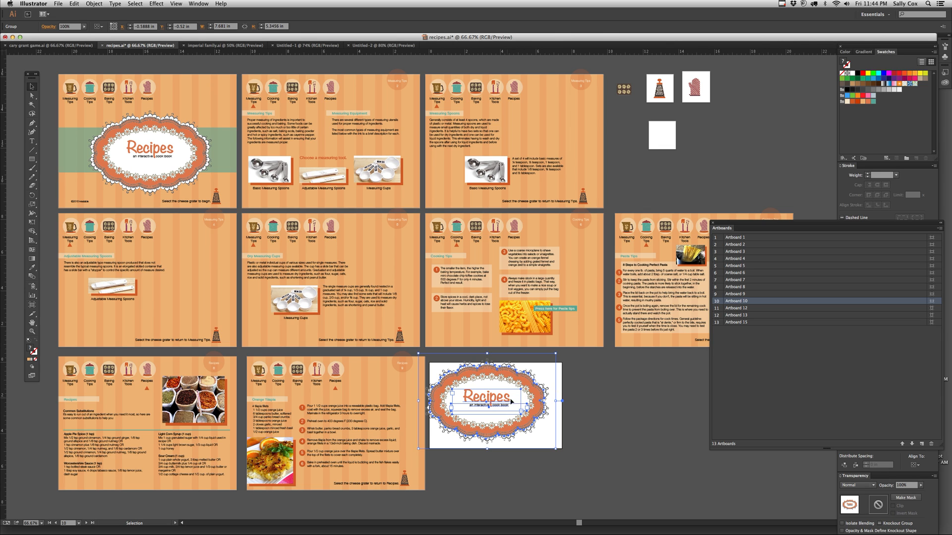
pyautogui.click(659, 514)
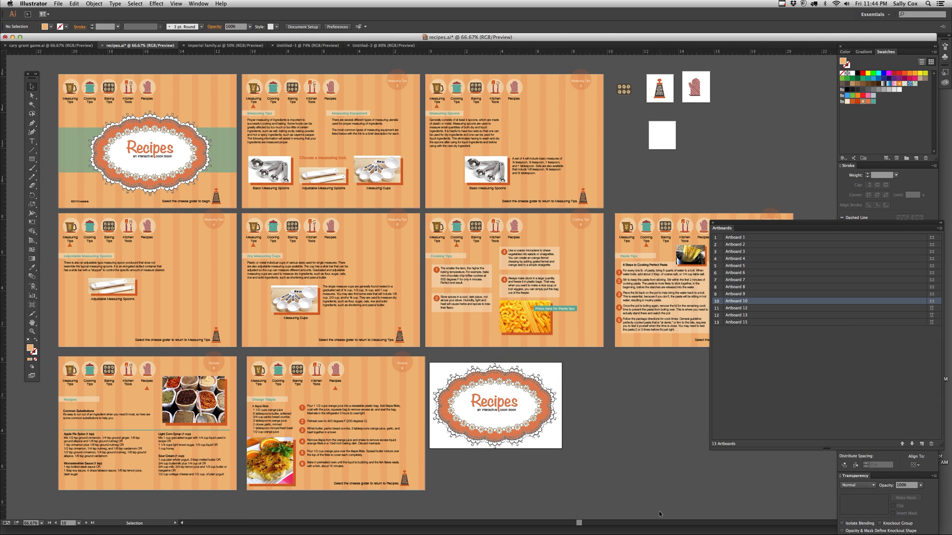
pyautogui.moveTo(530, 379)
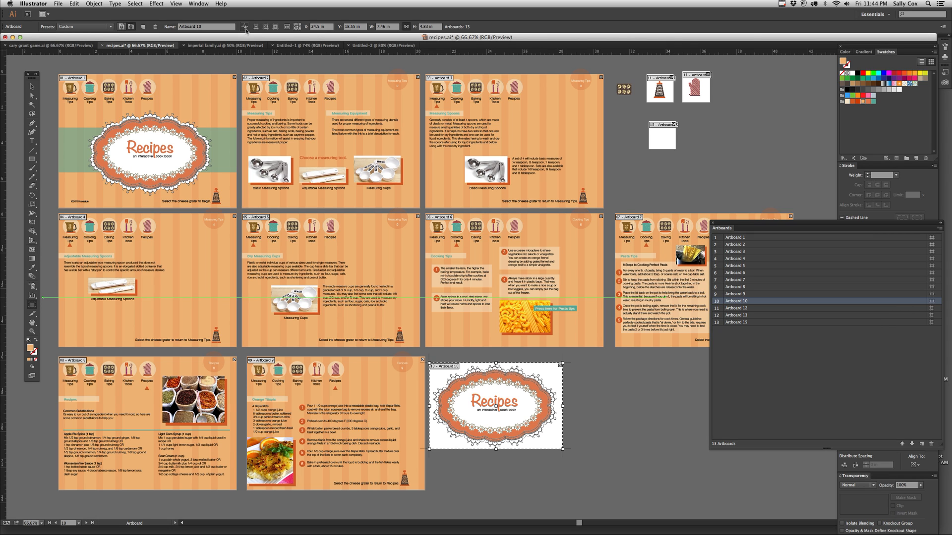
pyautogui.moveTo(246, 27)
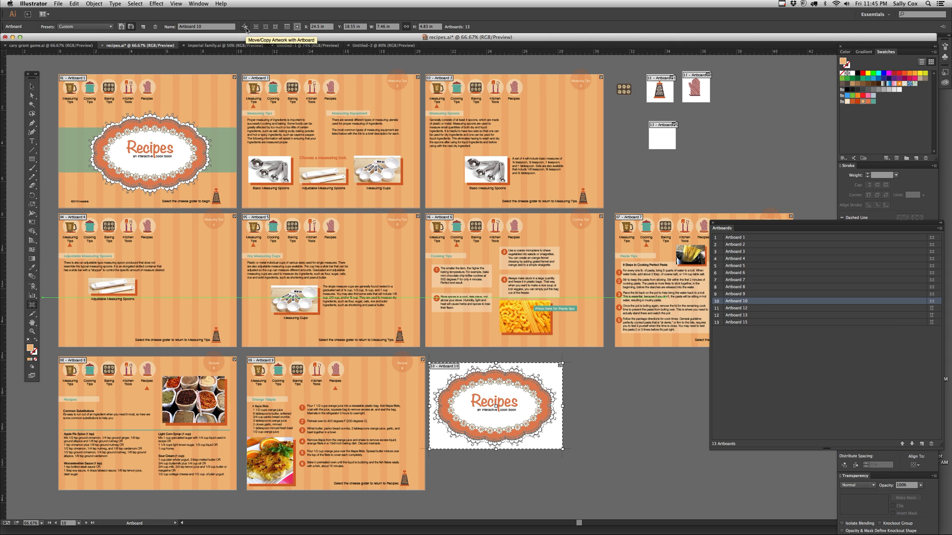